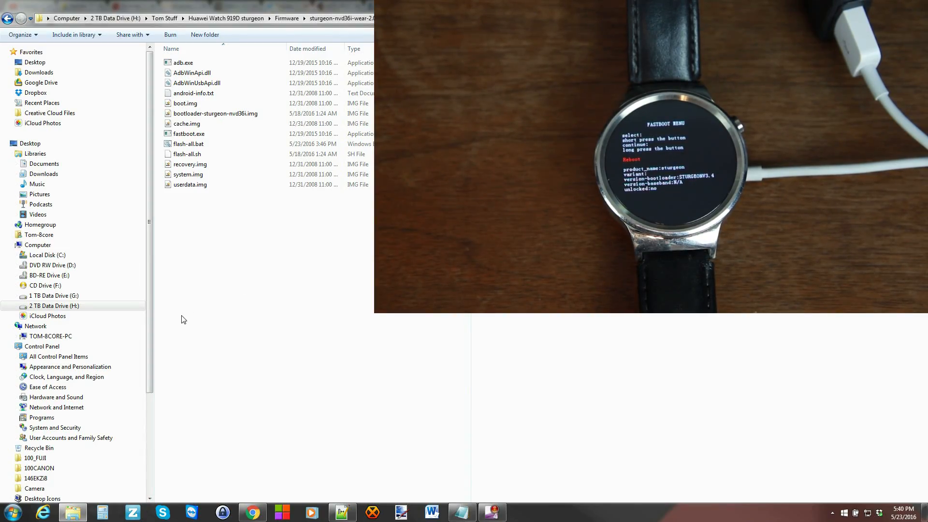
- Launch a command window from the firmware folder's Shift+right-click menu
right_click(184, 320)
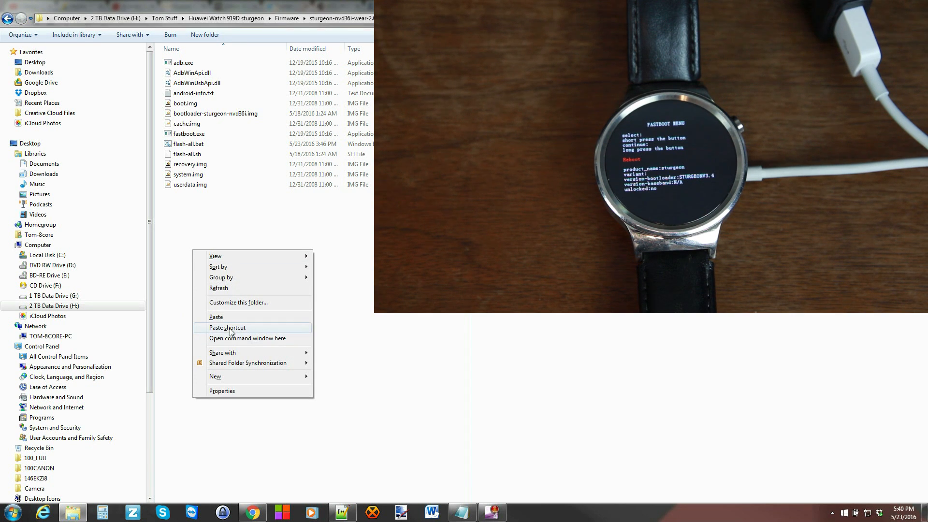
left_click(247, 338)
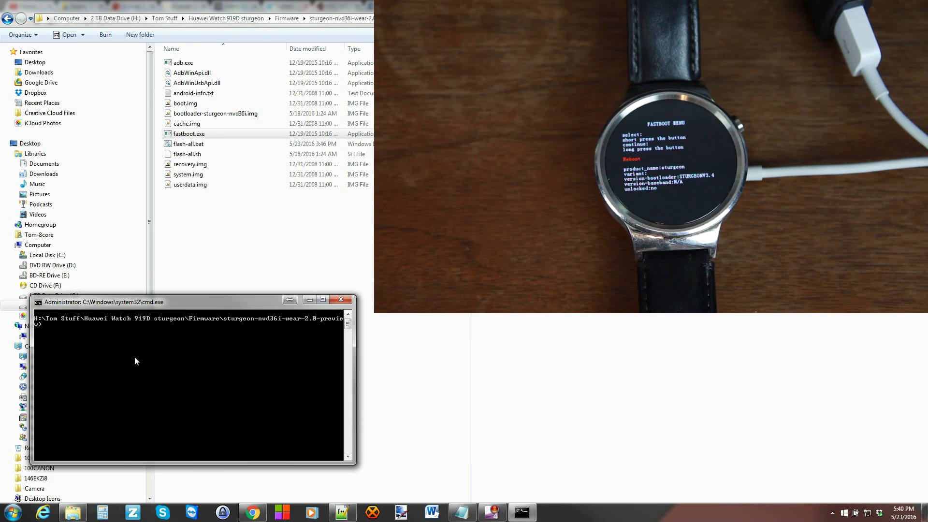
- Run 'fastboot devices' to confirm the watch is detected in fastboot mode
type("fastboot")
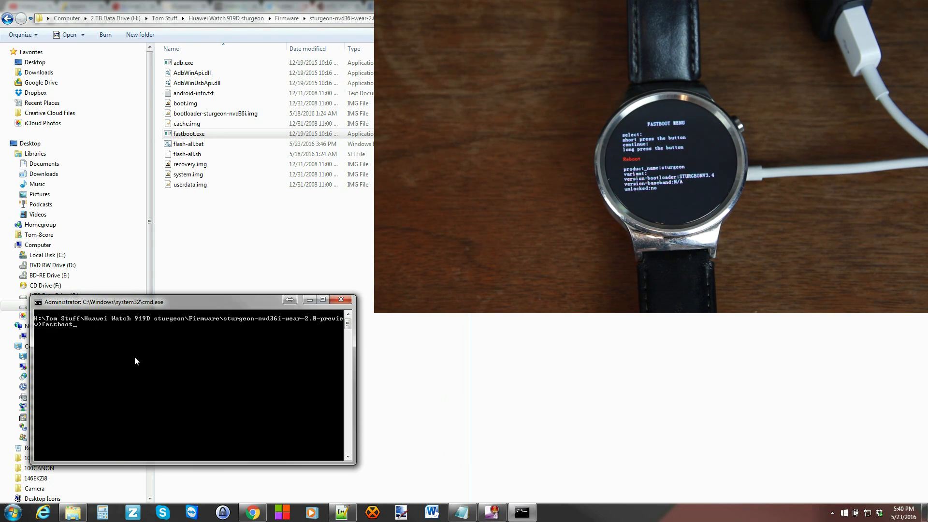
type("devices")
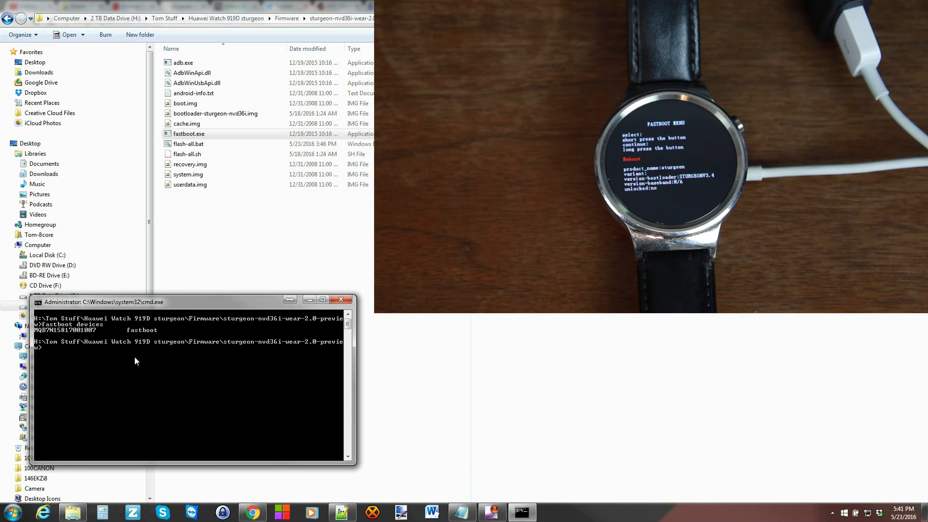
mouse_move(202, 338)
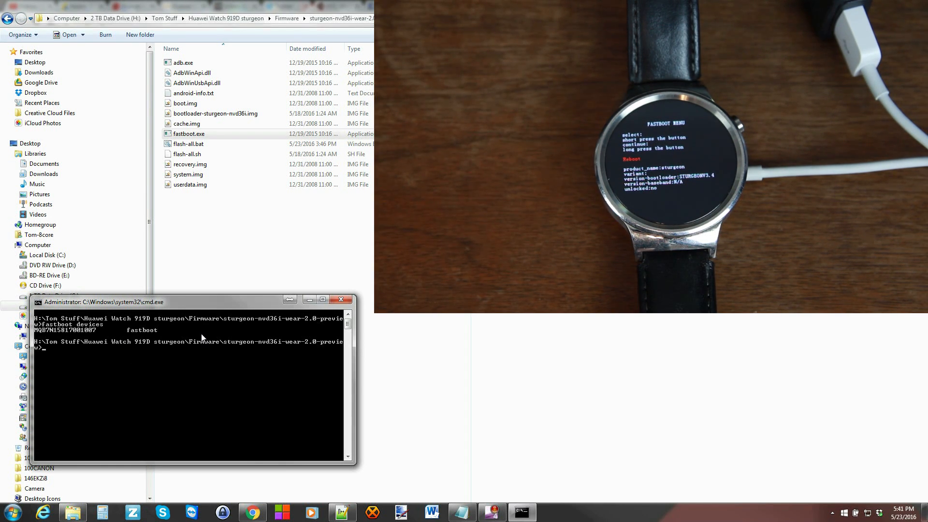
mouse_move(201, 247)
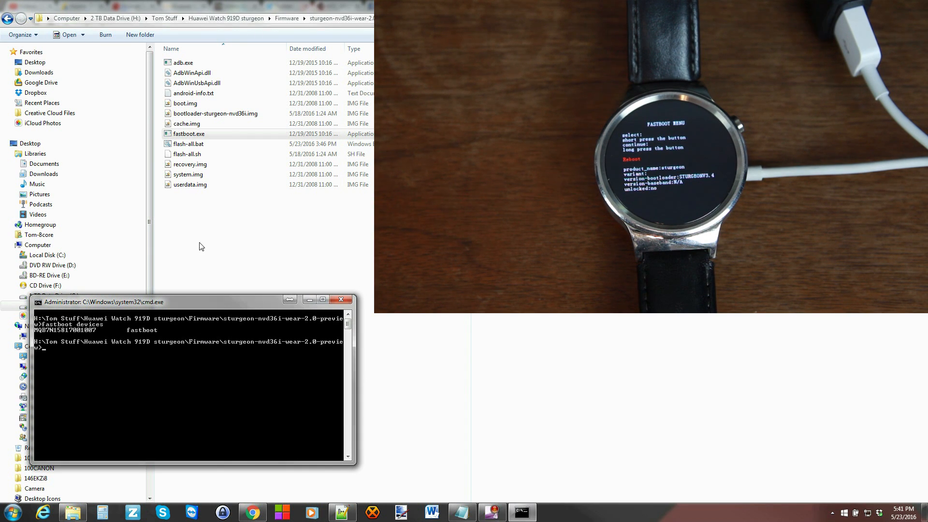
mouse_move(180, 342)
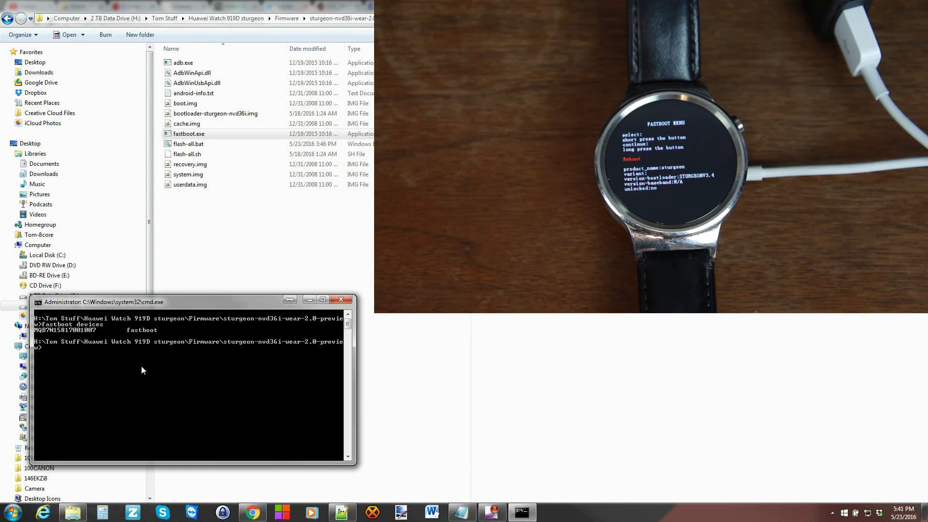
- Run 'fastboot oem unlock' to unlock the watch's bootloader, finishing OKAY
type("fastboot oem unlock")
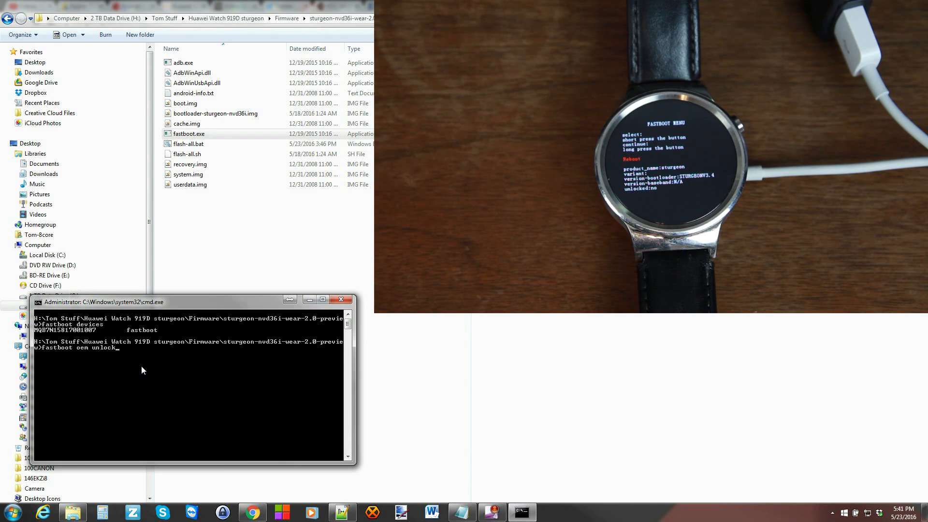
key("Return")
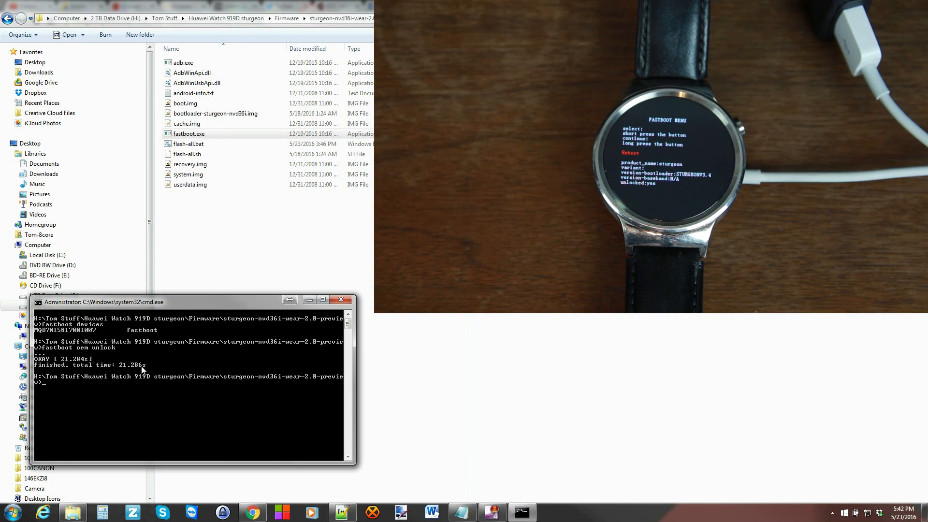
type("fastboot")
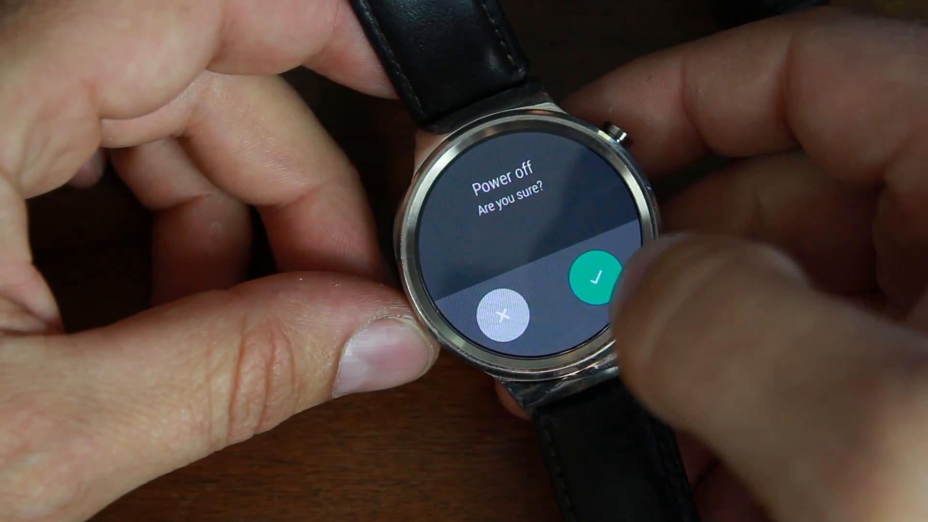
left_click(596, 280)
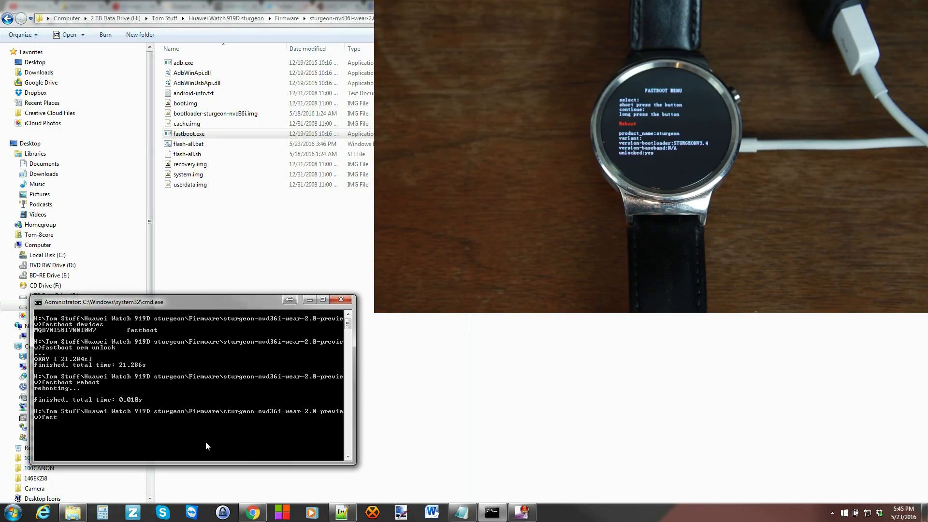
- Run 'fastboot devices' again to recheck the watch connection
type("fastboot devices")
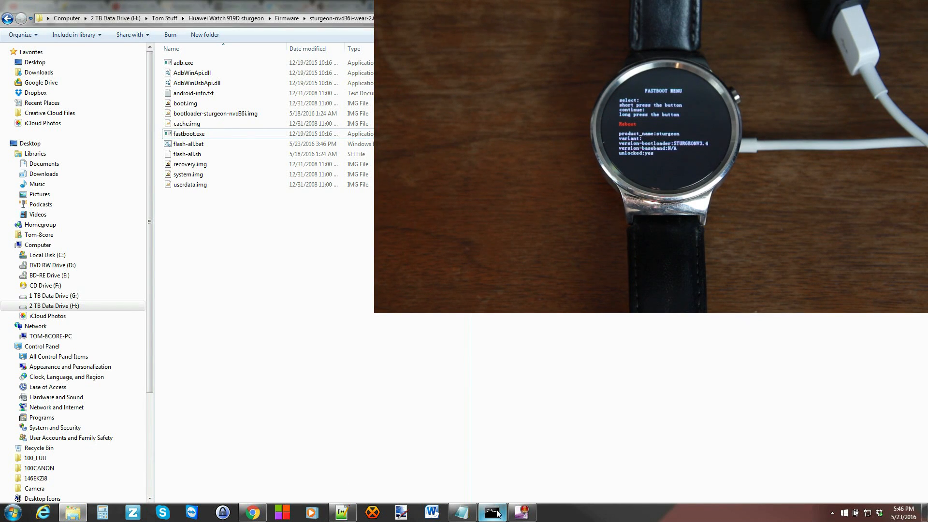
- Minimize the console and launch flash-all.bat to start writing the bootloader to the watch
left_click(491, 511)
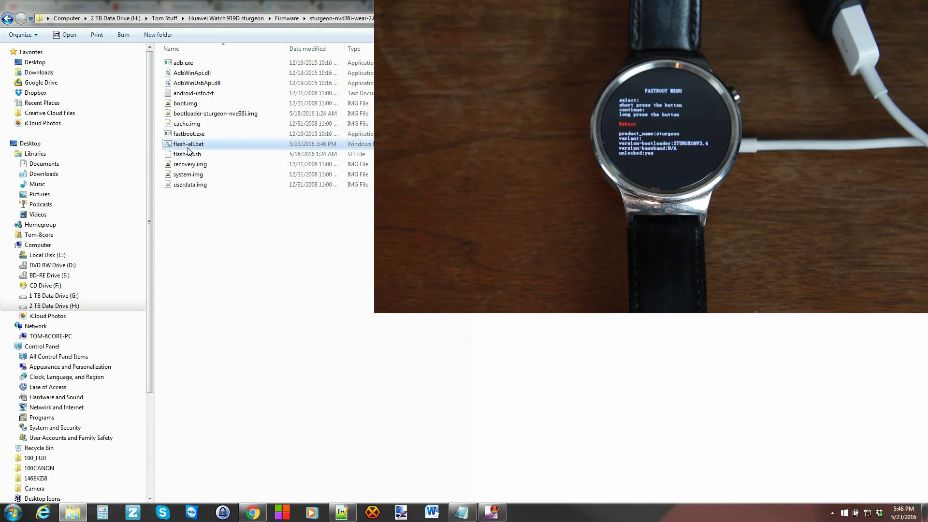
mouse_move(190, 144)
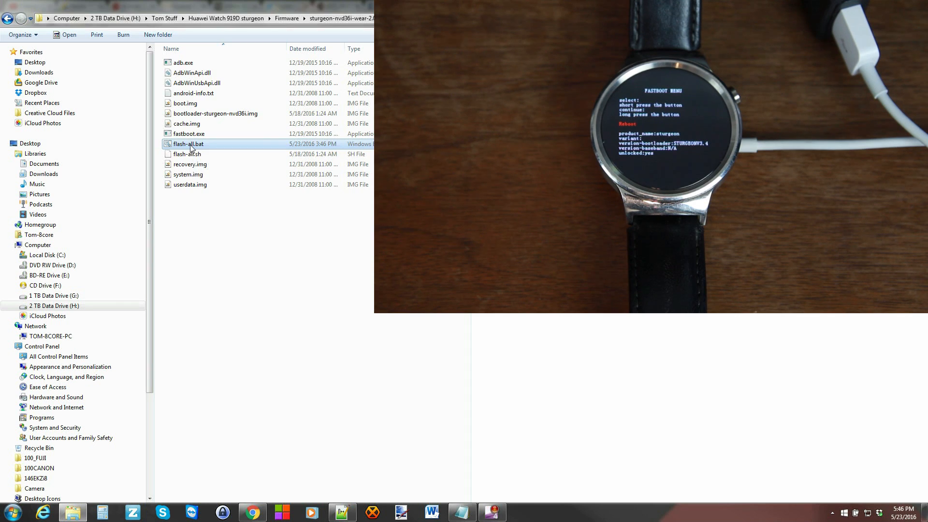
double_click(188, 145)
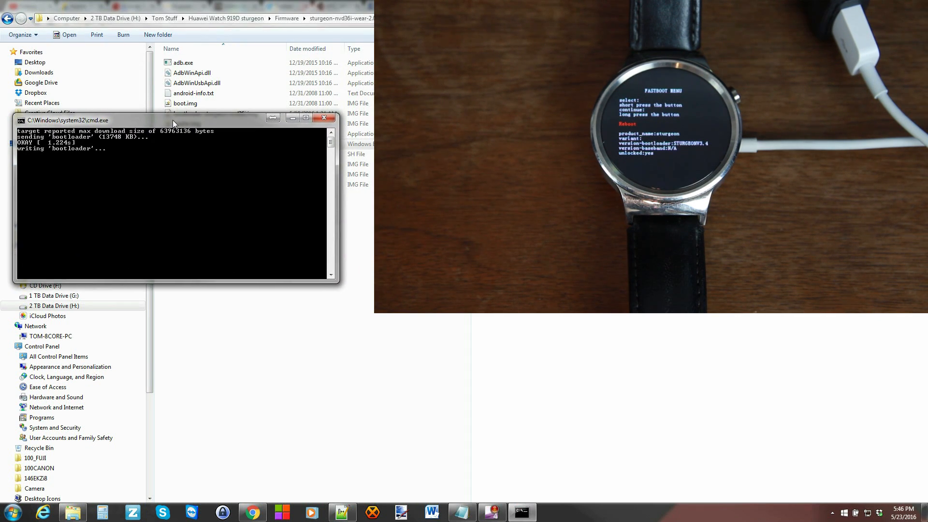